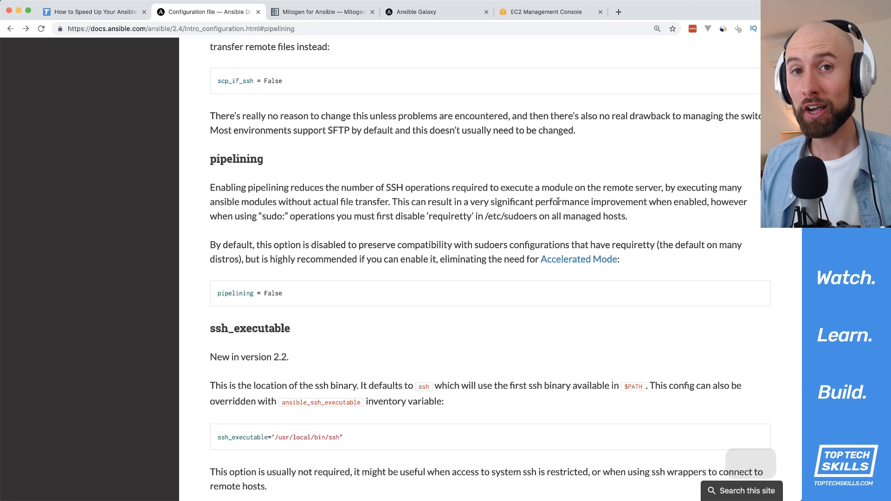
{"action": "mouse_move", "coordinate": [202, 157]}
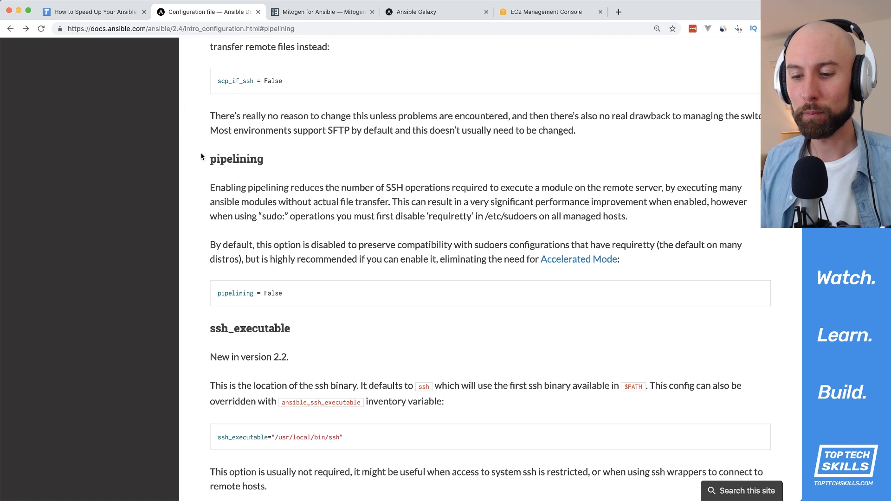
Highlight the pipelining section and its 'very significant performance improvement' phrase, then move to the Mitogen tab
{"action": "left_click_drag", "start_coordinate": [210, 159], "coordinate": [282, 294]}
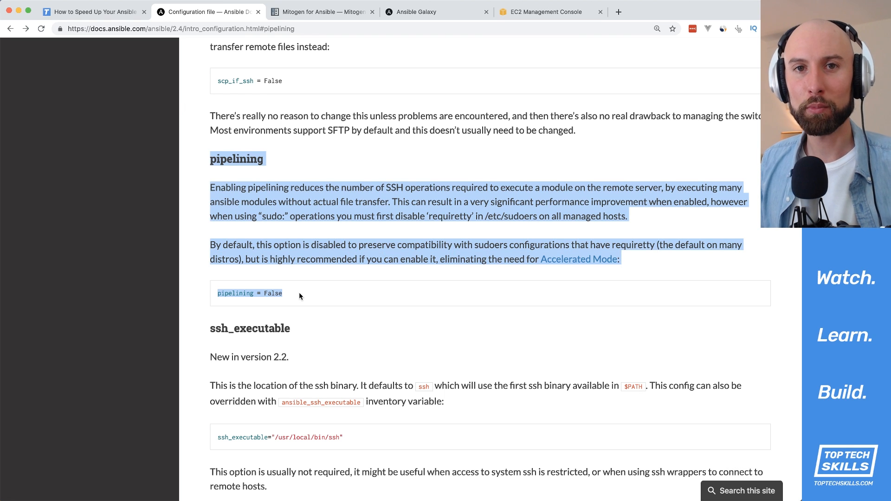
{"action": "left_click", "coordinate": [299, 294]}
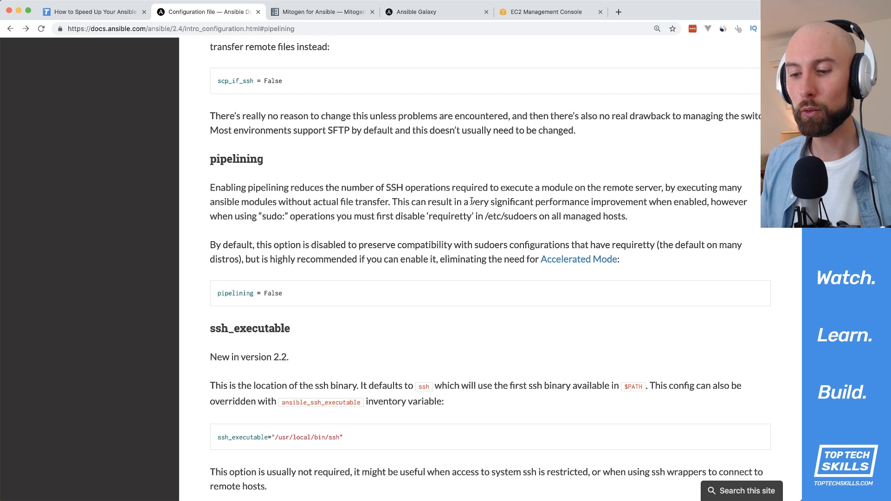
{"action": "left_click_drag", "start_coordinate": [454, 201], "coordinate": [682, 202]}
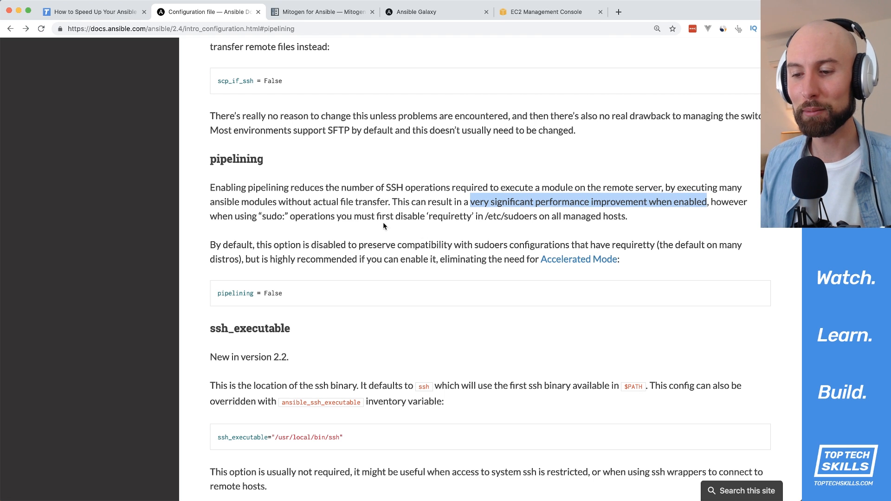
{"action": "left_click", "coordinate": [321, 11]}
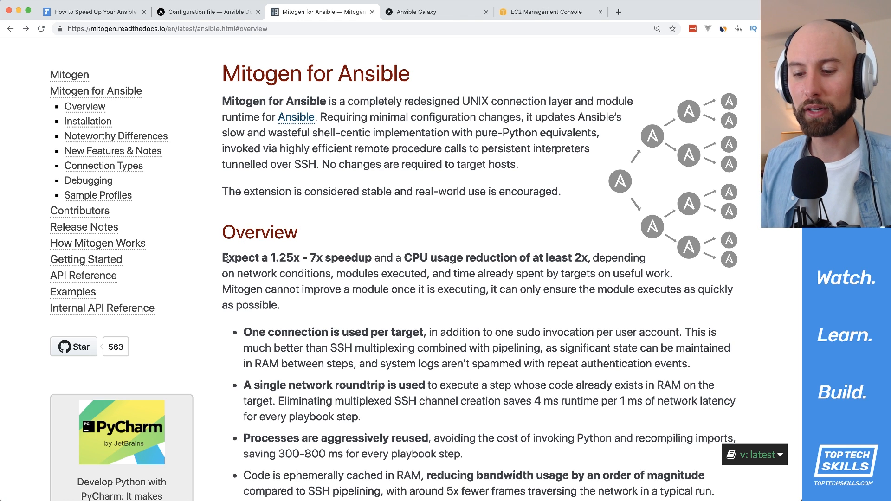
Highlight Mitogen's 'Expect a 1.25x - 7x speedup' claim, then return to the Ansible configuration docs tab
{"action": "left_click_drag", "start_coordinate": [222, 257], "coordinate": [325, 257]}
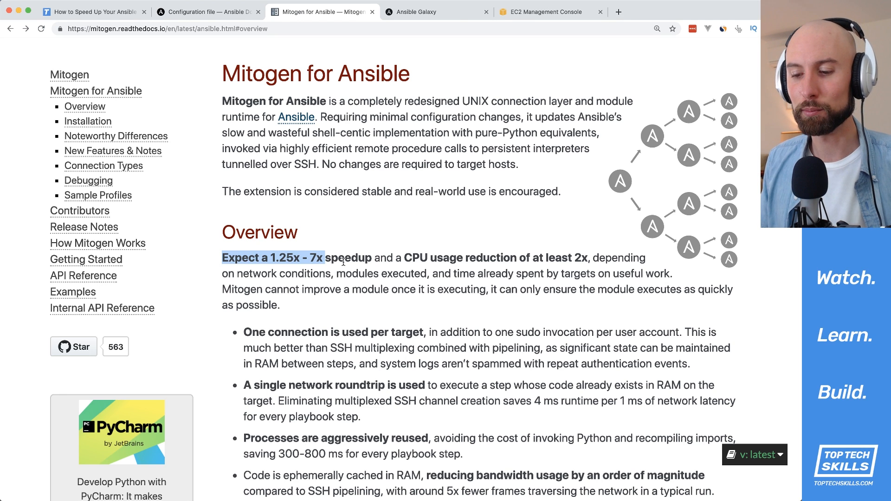
{"action": "left_click", "coordinate": [353, 257]}
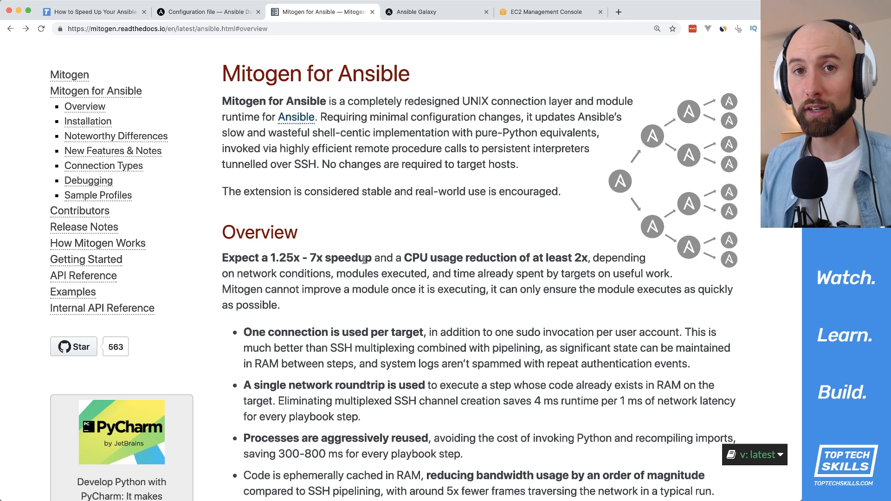
{"action": "mouse_move", "coordinate": [364, 236]}
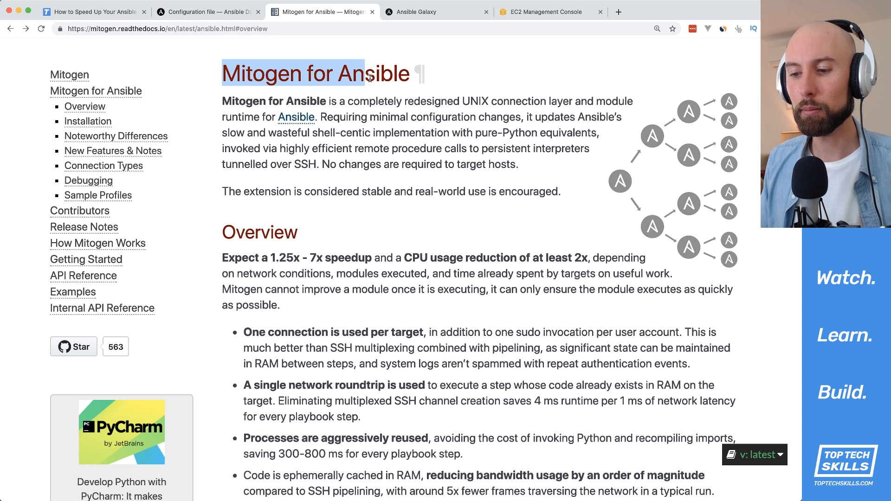
{"action": "left_click", "coordinate": [207, 11]}
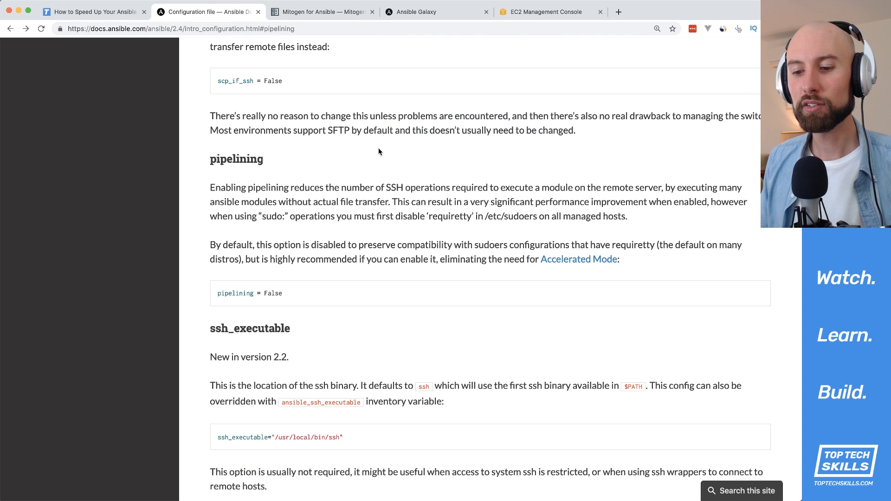
Switch from the browser to VS Code showing ansible_default.cfg
{"action": "left_click", "coordinate": [321, 11]}
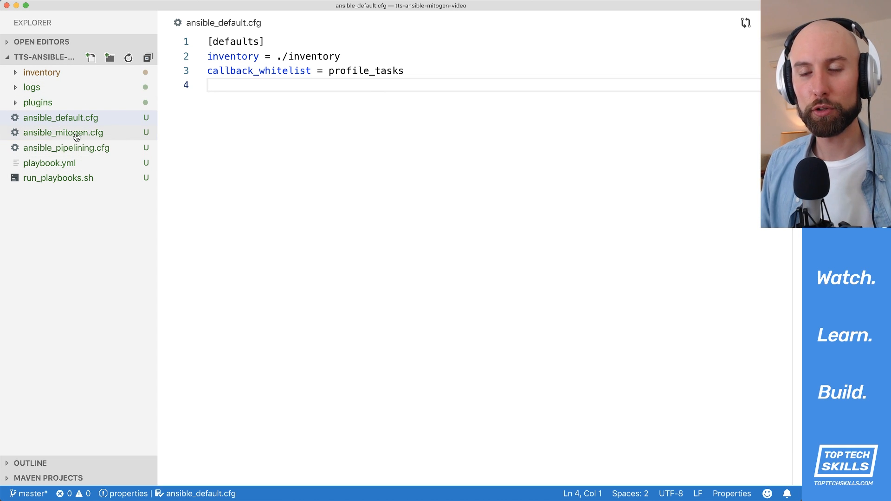
{"action": "mouse_move", "coordinate": [61, 118]}
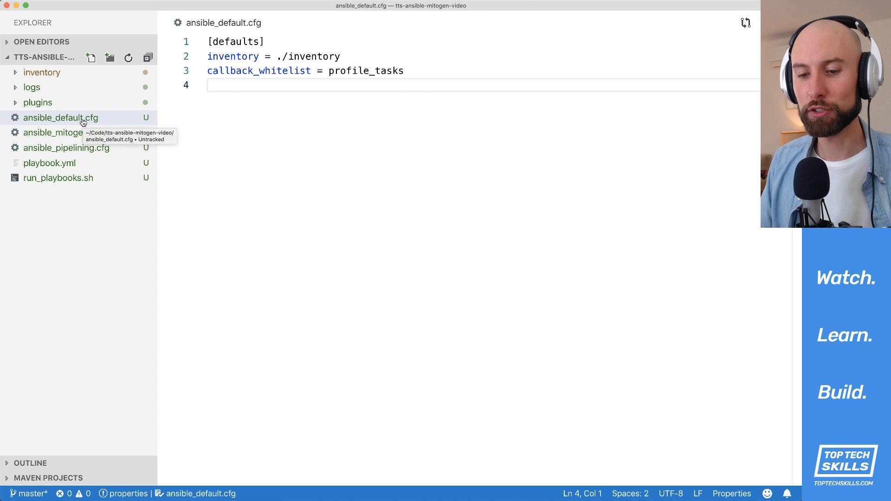
{"action": "left_click", "coordinate": [61, 118]}
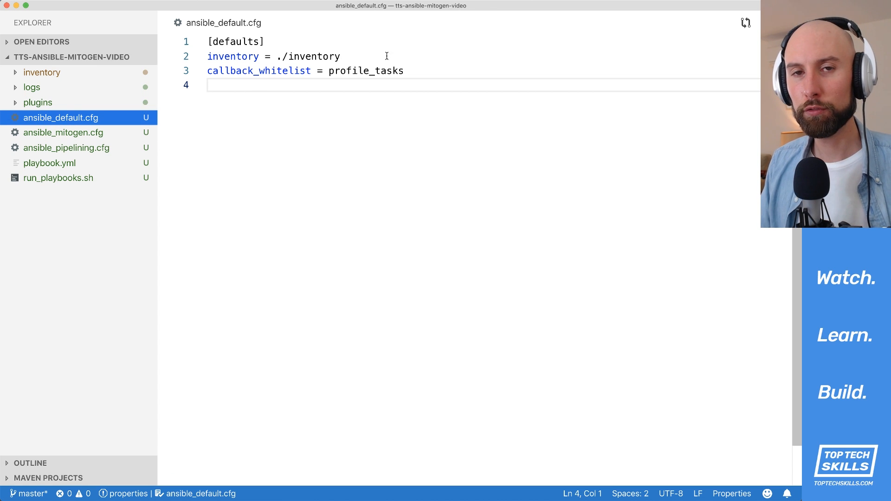
{"action": "triple_click", "coordinate": [273, 56]}
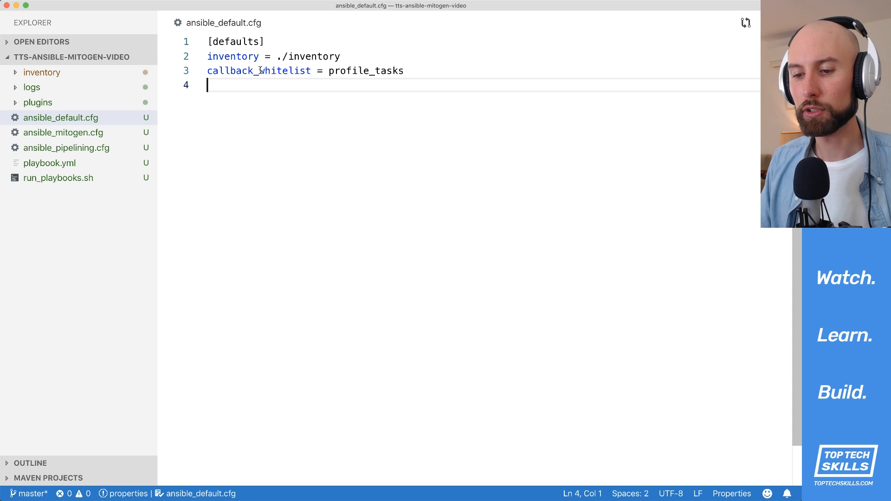
{"action": "double_click", "coordinate": [366, 71]}
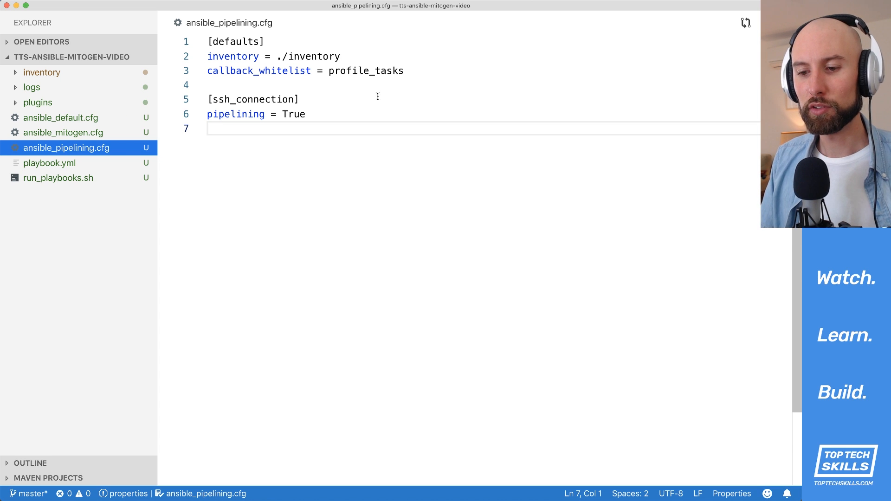
Bring up ansible_pipelining.cfg from the Explorer and scroll to the requiretty caveat in the docs
{"action": "double_click", "coordinate": [253, 100]}
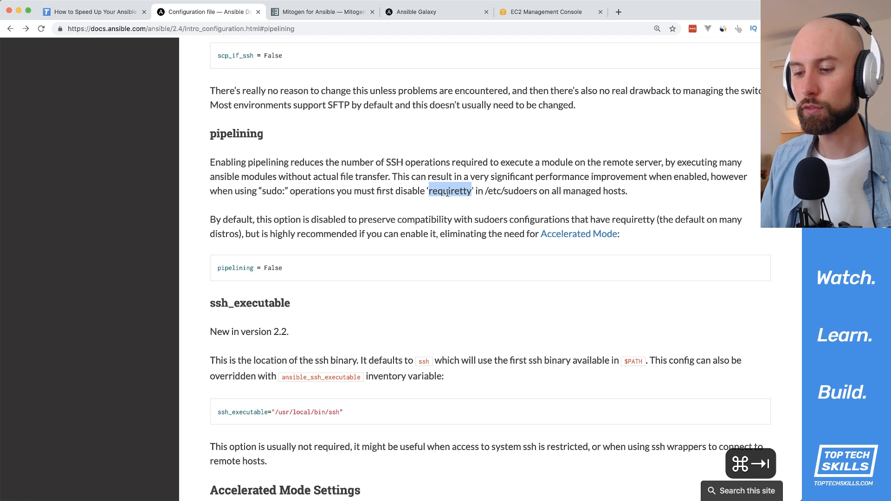
{"action": "scroll", "scroll_direction": "down", "scroll_amount": 3}
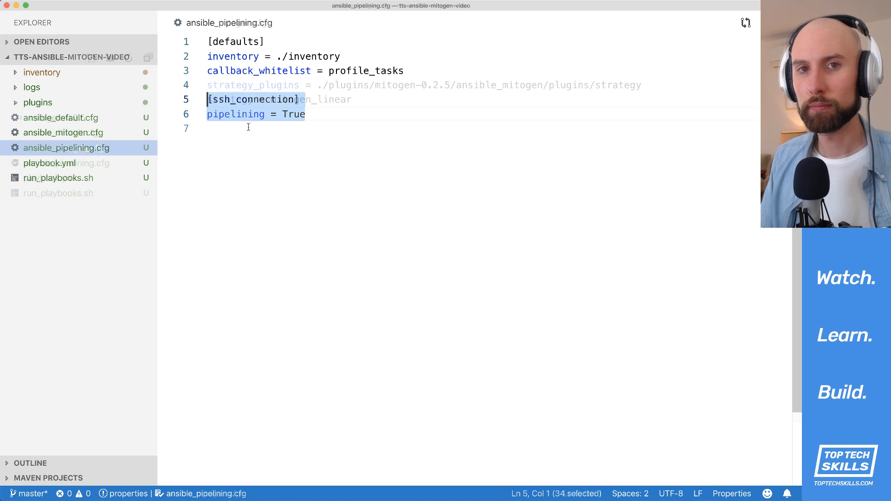
Show ansible_mitogen.cfg's mitogen_linear strategy settings, then switch to Mitogen's Installation docs
{"action": "left_click", "coordinate": [64, 148]}
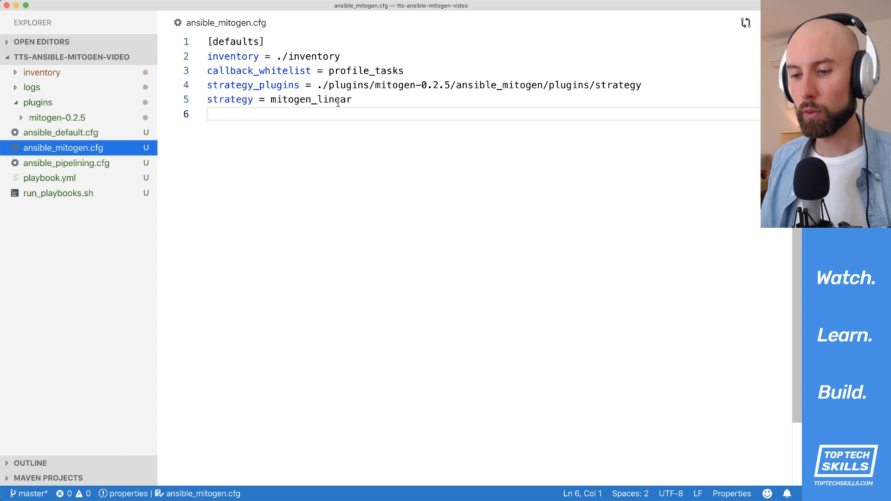
{"action": "left_click", "coordinate": [322, 11]}
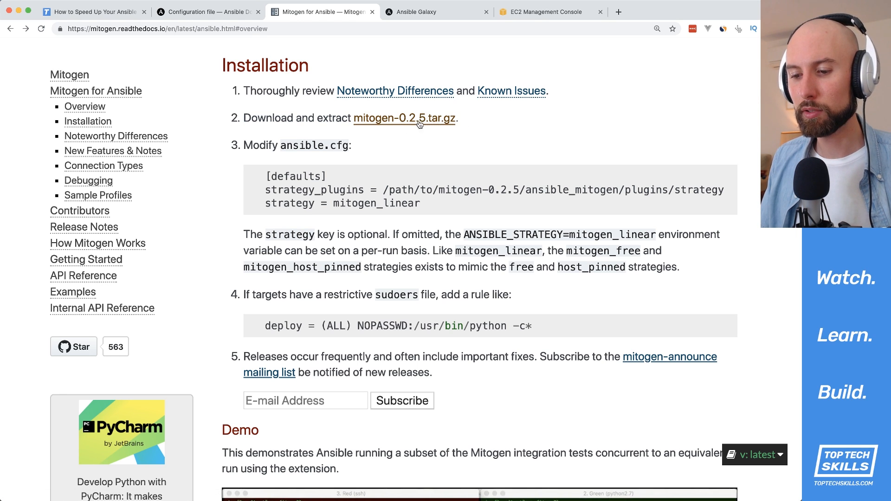
Highlight the Mitogen installation steps before returning to ansible_mitogen.cfg in the editor
{"action": "left_click_drag", "start_coordinate": [243, 144], "coordinate": [419, 204]}
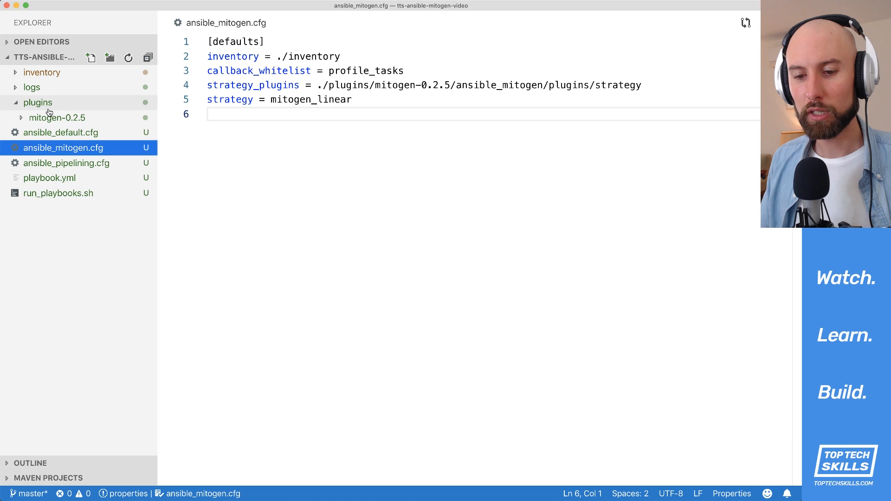
{"action": "left_click", "coordinate": [56, 118]}
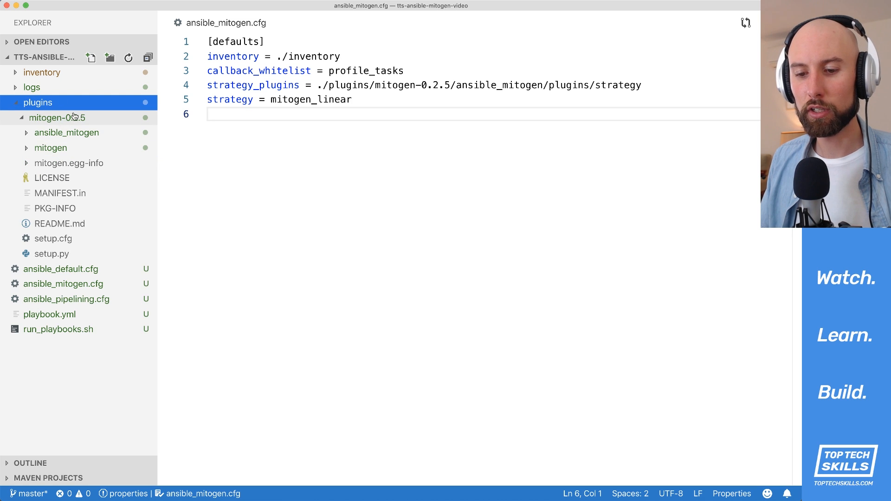
{"action": "left_click", "coordinate": [57, 118]}
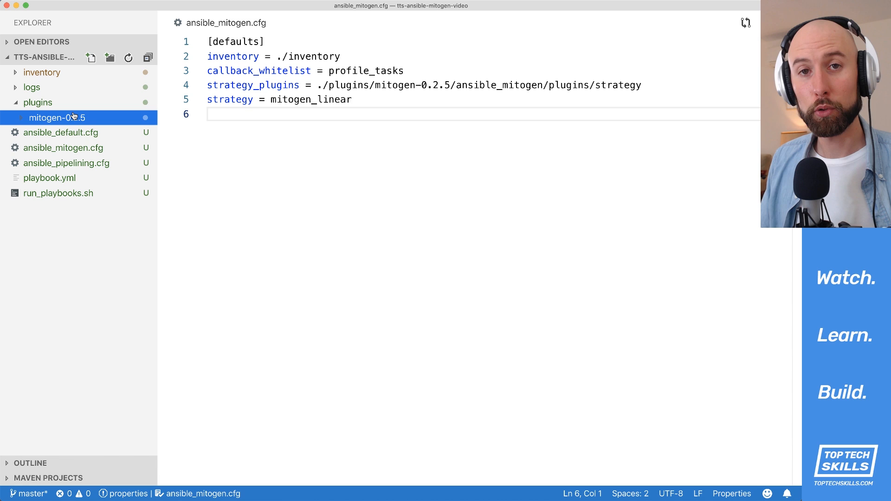
{"action": "mouse_move", "coordinate": [71, 118]}
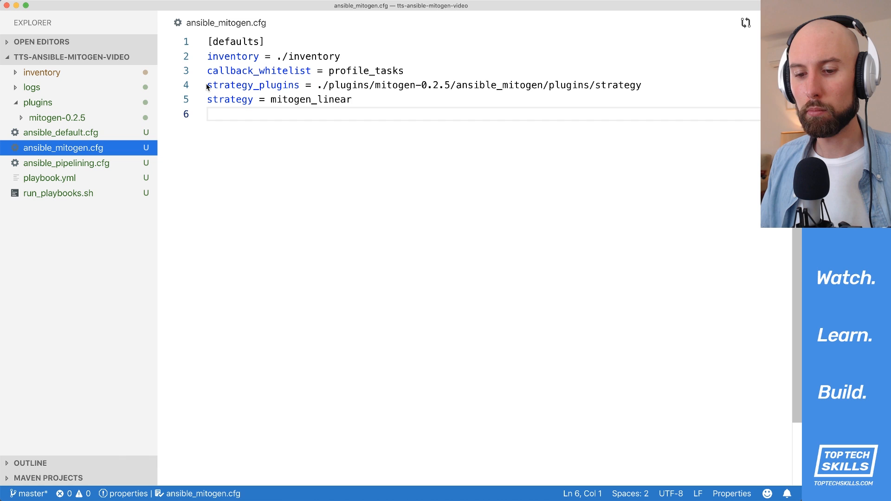
{"action": "left_click_drag", "start_coordinate": [207, 84], "coordinate": [352, 100]}
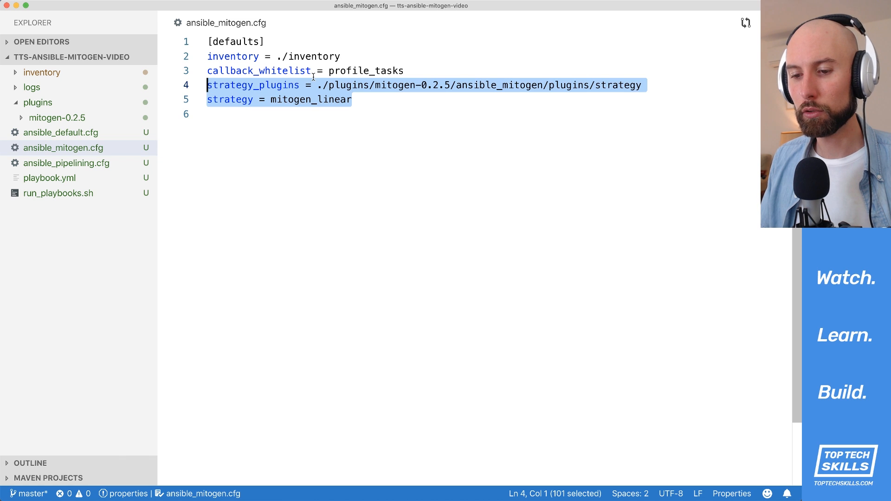
{"action": "double_click", "coordinate": [252, 85]}
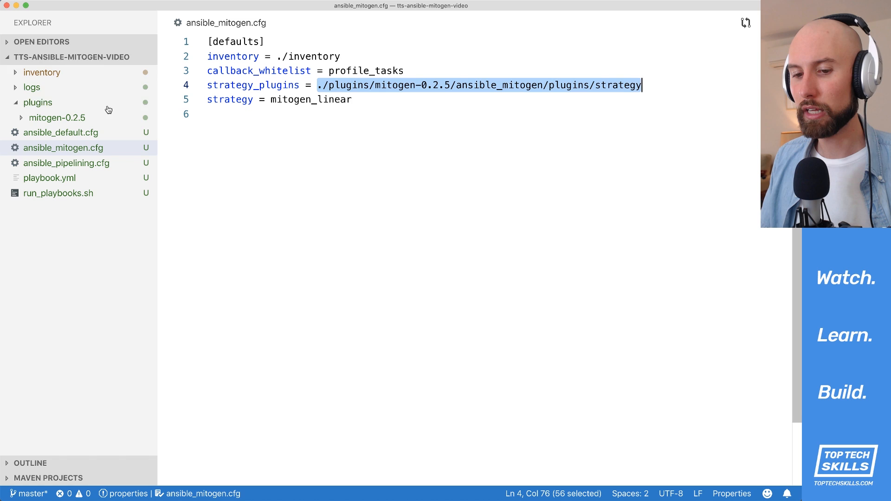
{"action": "mouse_move", "coordinate": [371, 100]}
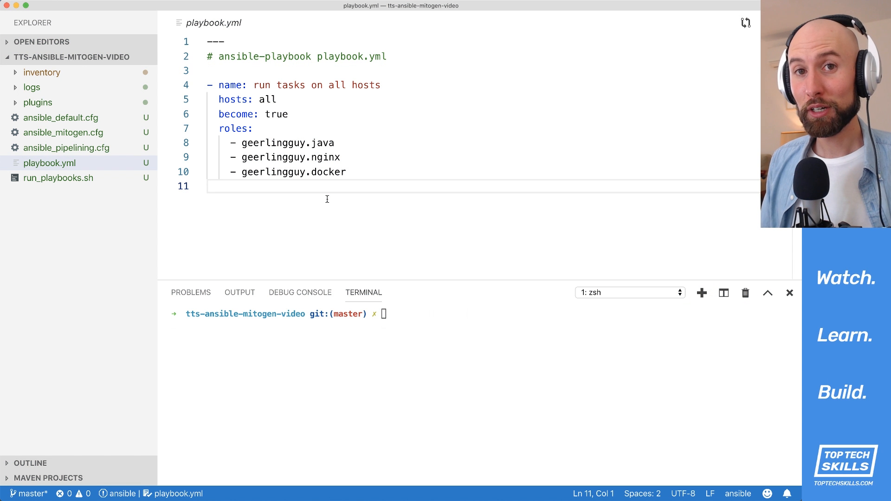
{"action": "mouse_move", "coordinate": [365, 164]}
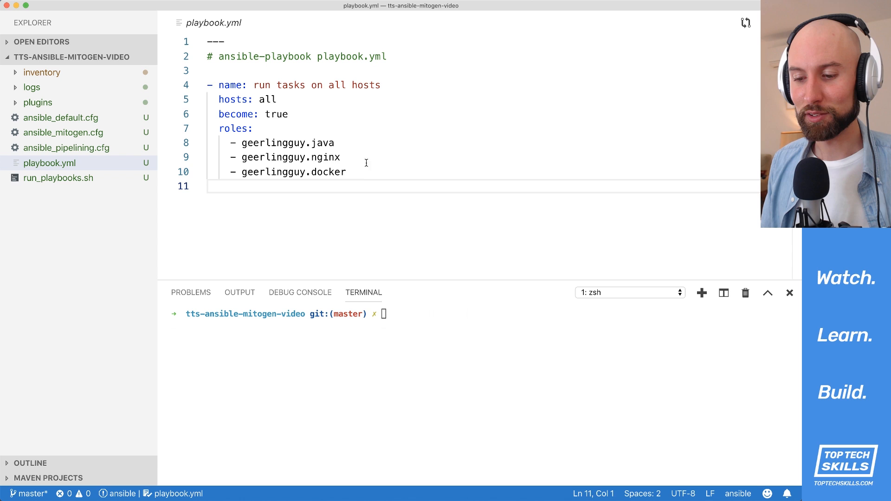
Highlight the geerlingguy role prefix and the docker role name in the playbook
{"action": "left_click_drag", "start_coordinate": [211, 84], "coordinate": [345, 172]}
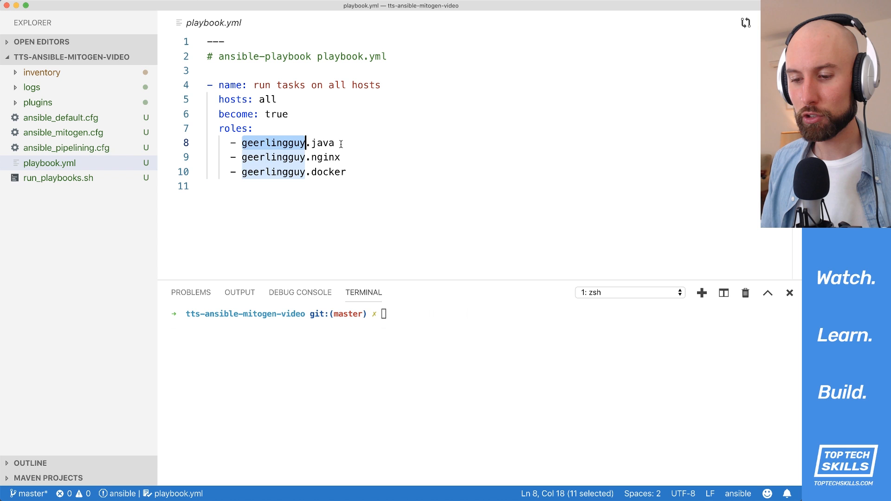
{"action": "double_click", "coordinate": [329, 172]}
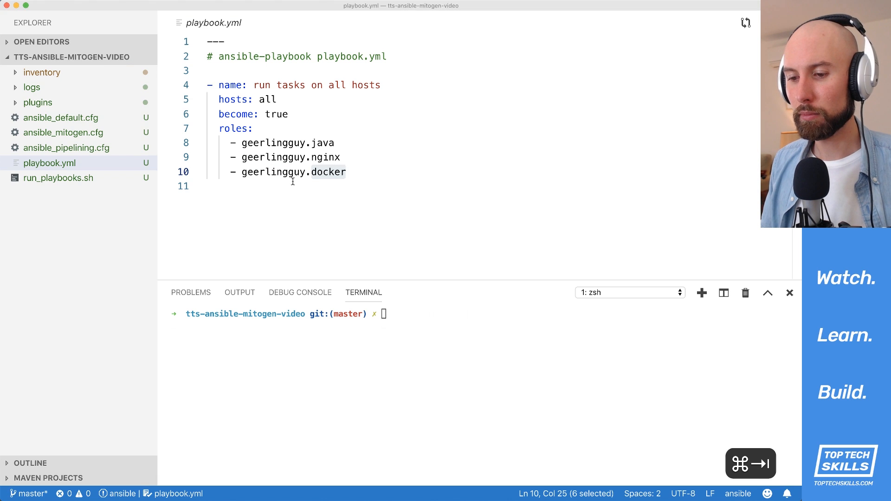
Expand the inventory folder, show the hosts file and highlight the centos_7_mitogen host
{"action": "left_click", "coordinate": [42, 72]}
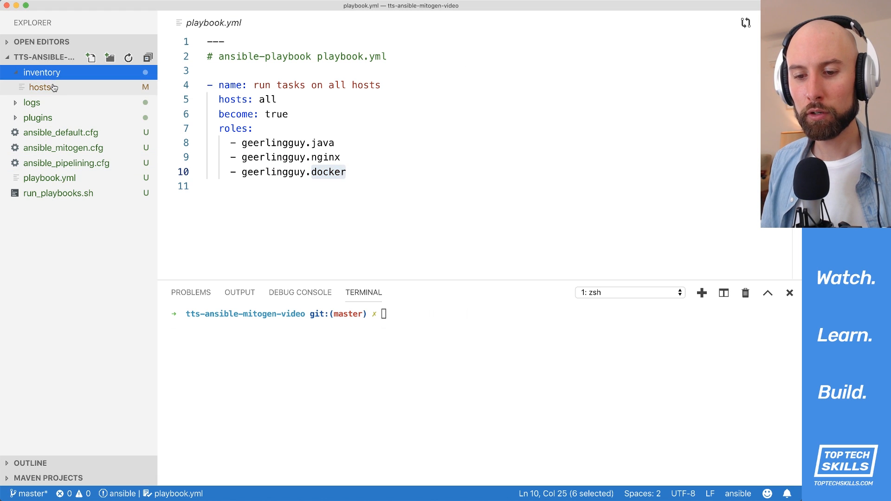
{"action": "left_click", "coordinate": [42, 72]}
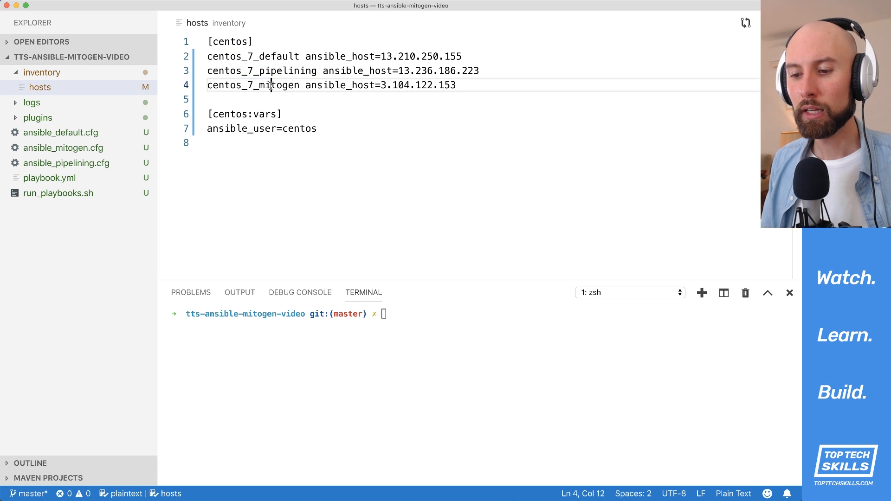
{"action": "double_click", "coordinate": [252, 85]}
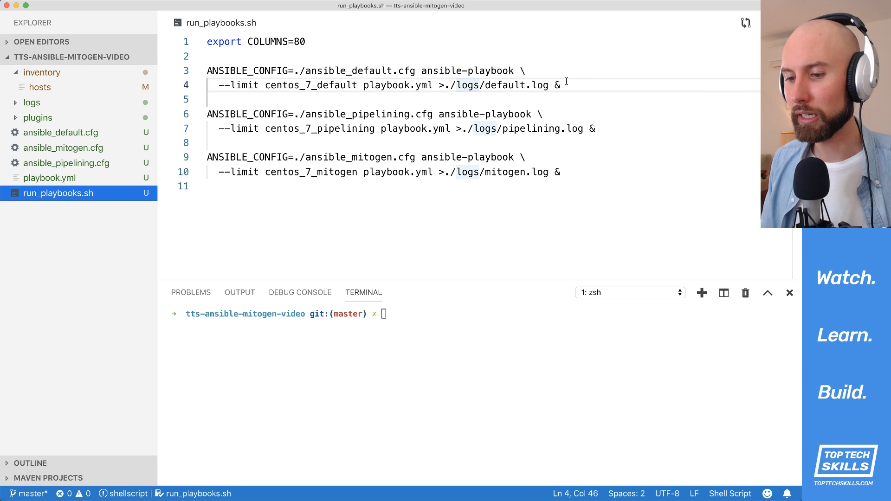
{"action": "mouse_move", "coordinate": [554, 113]}
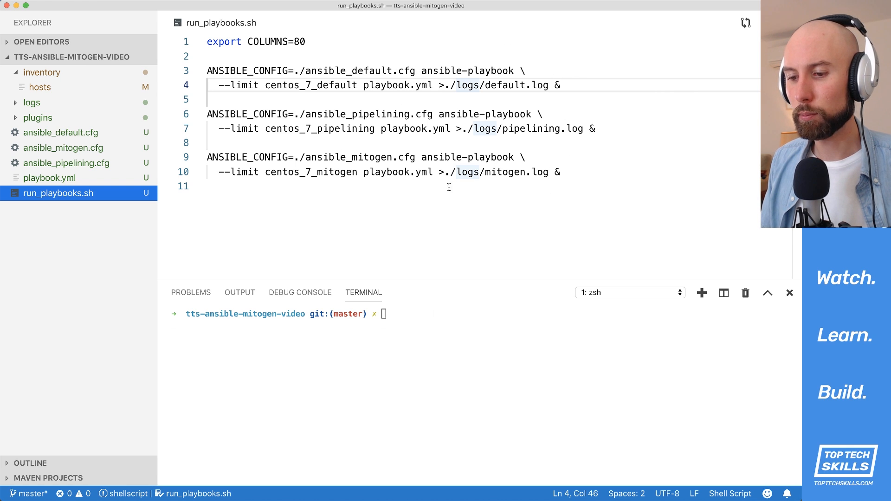
{"action": "mouse_move", "coordinate": [367, 66]}
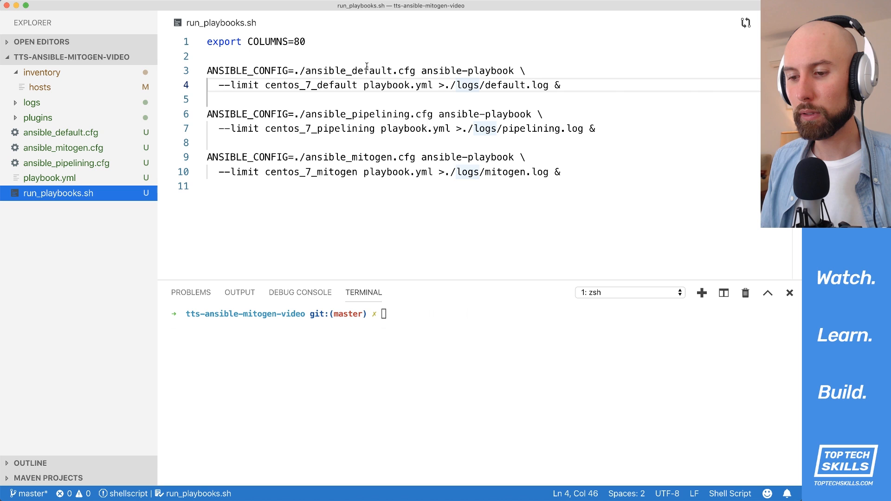
Highlight the default run's playbook command, ansible_default config name and logs/default.log redirect in run_playbooks.sh
{"action": "double_click", "coordinate": [347, 157]}
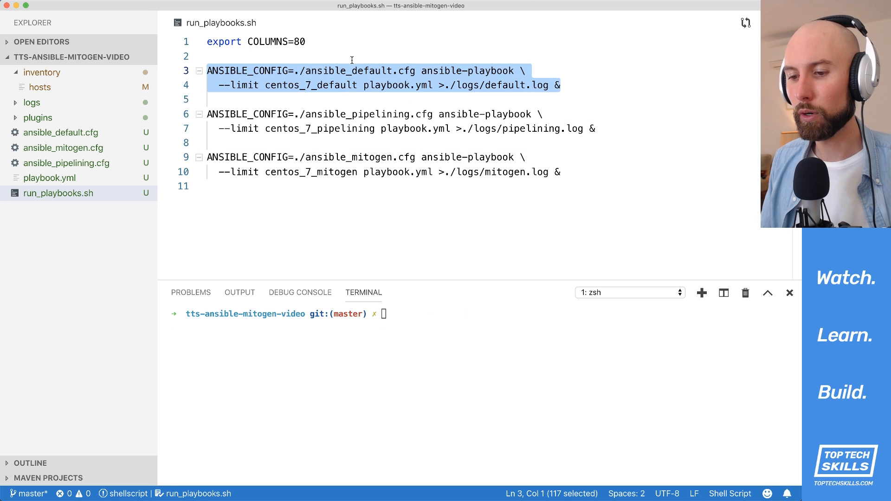
{"action": "double_click", "coordinate": [349, 70]}
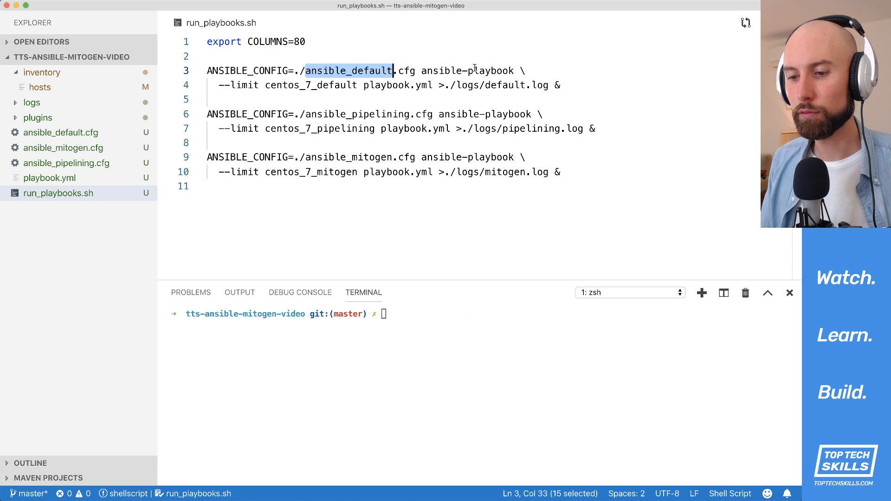
{"action": "double_click", "coordinate": [310, 84]}
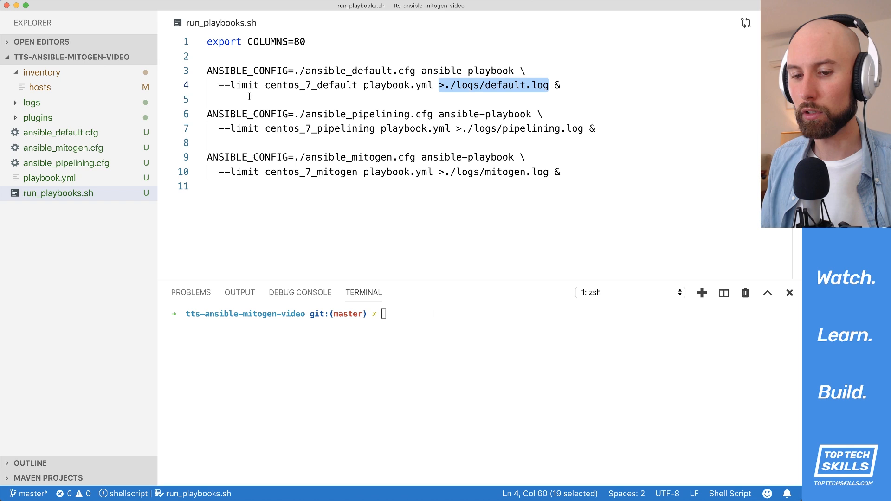
{"action": "left_click", "coordinate": [32, 102]}
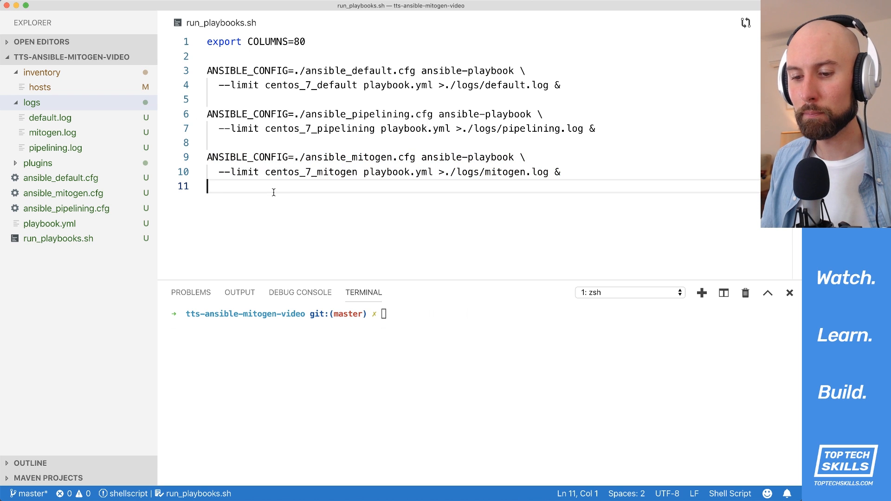
{"action": "mouse_move", "coordinate": [420, 231]}
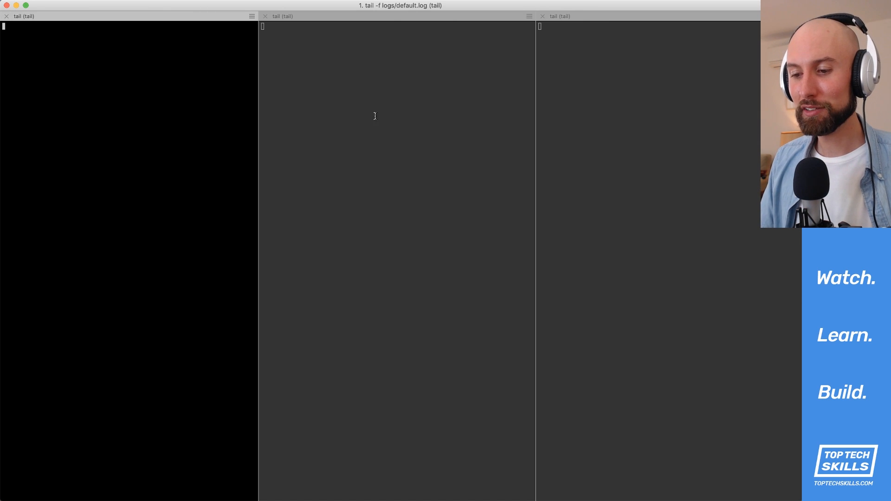
{"action": "mouse_move", "coordinate": [212, 195]}
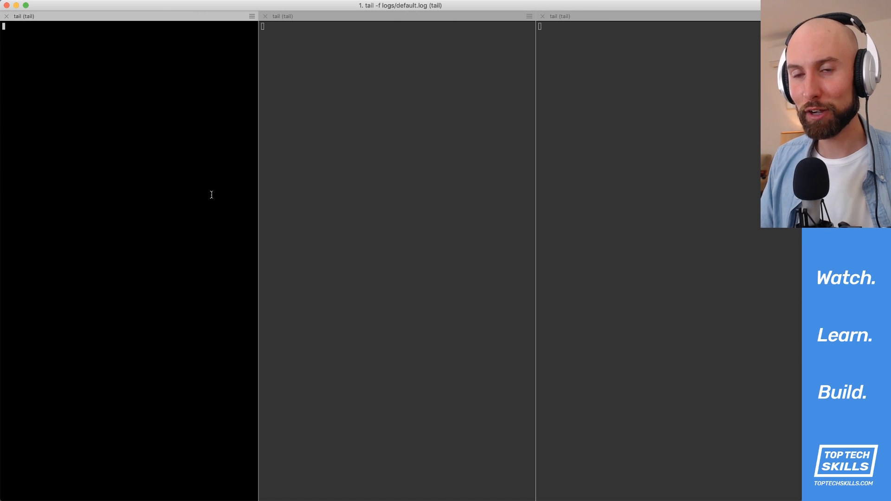
{"action": "mouse_move", "coordinate": [128, 206]}
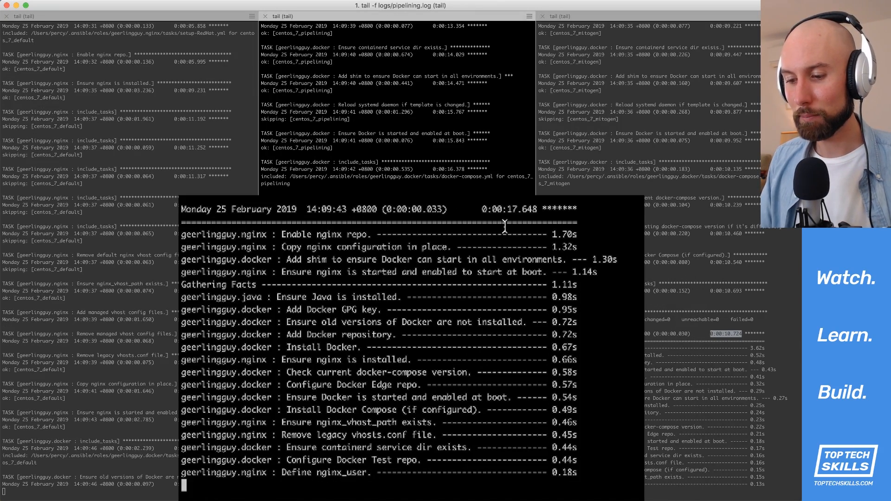
Highlight each PLAY RECAP total: pipelining 0:00:17.648, default 0:00:42.571 and Mitogen 0:00:10.724
{"action": "double_click", "coordinate": [508, 209]}
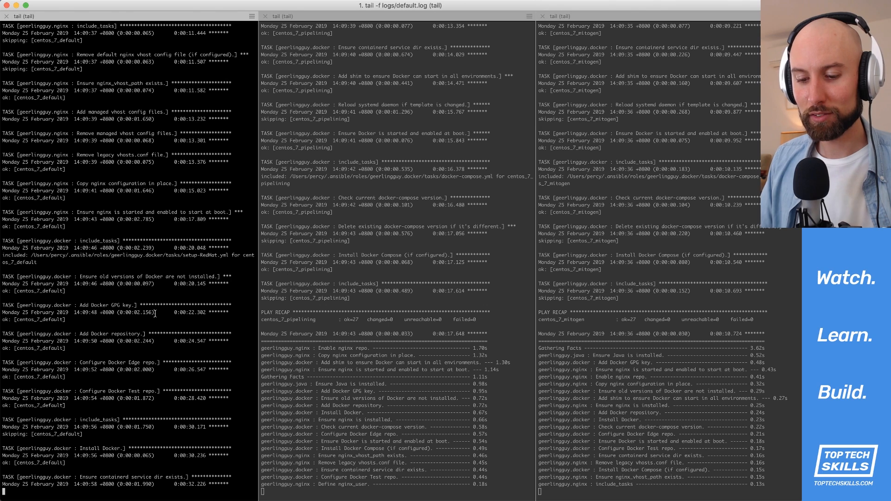
{"action": "scroll", "scroll_direction": "down", "scroll_amount": 3}
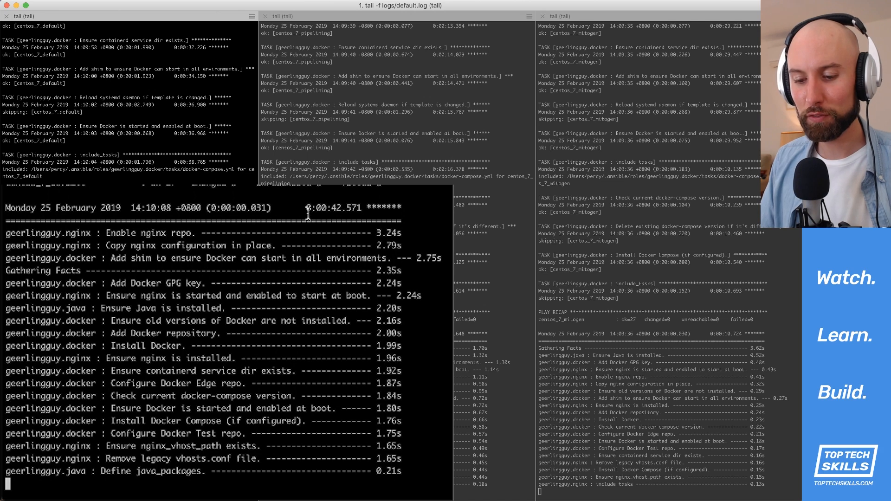
{"action": "double_click", "coordinate": [333, 207]}
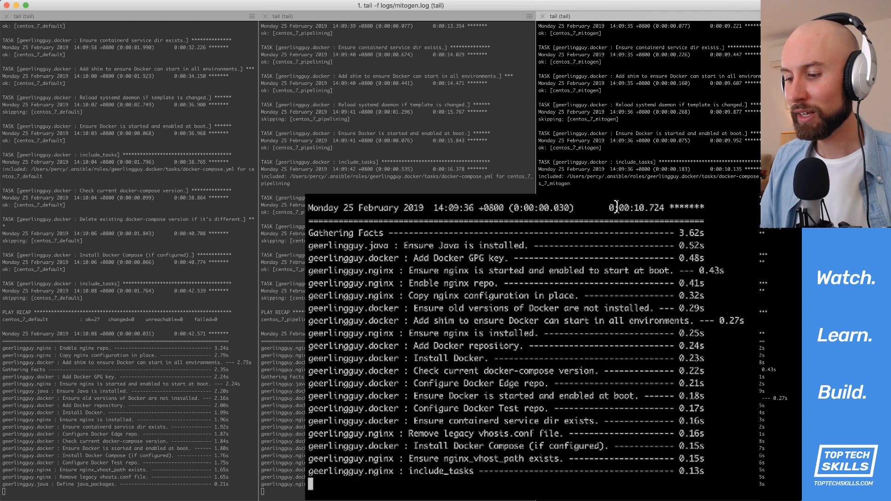
{"action": "double_click", "coordinate": [637, 207]}
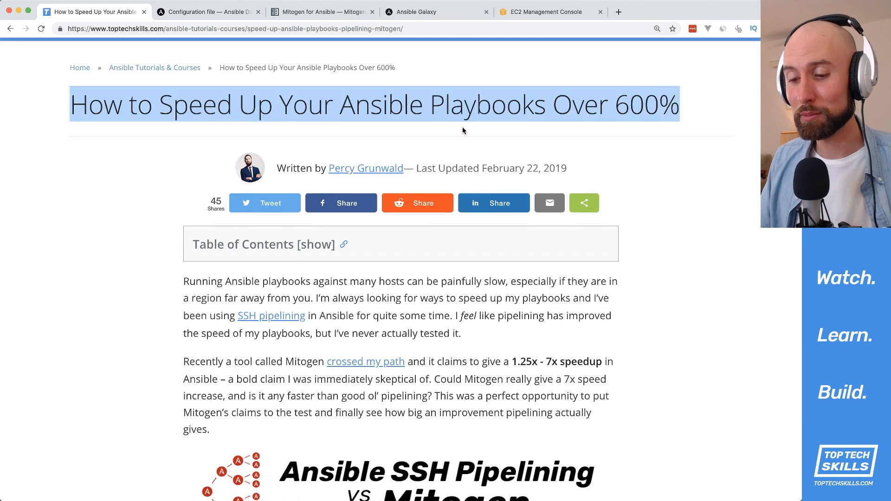
Scroll the article down to the Ping vs Region chart with 52.68, 156.48 and 304.82 ms bars
{"action": "scroll", "scroll_direction": "down", "scroll_amount": 3}
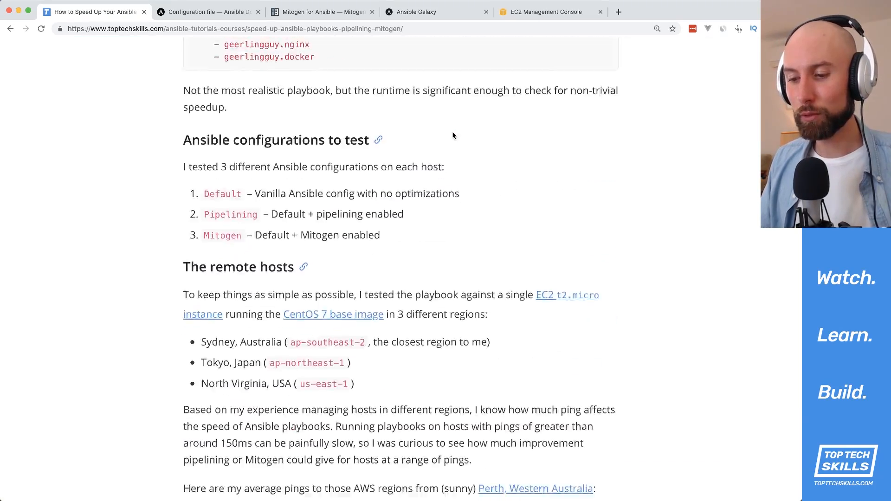
{"action": "scroll", "scroll_direction": "down", "scroll_amount": 3}
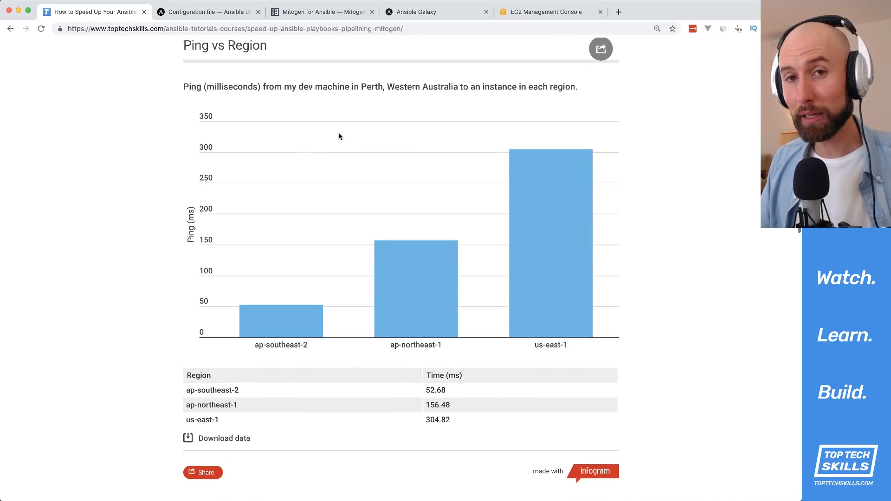
{"action": "scroll", "scroll_direction": "down", "scroll_amount": 3}
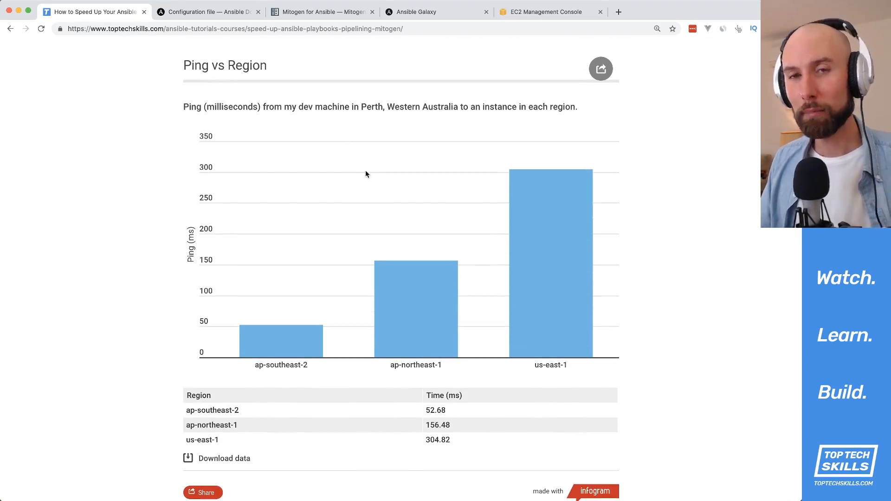
{"action": "mouse_move", "coordinate": [286, 300]}
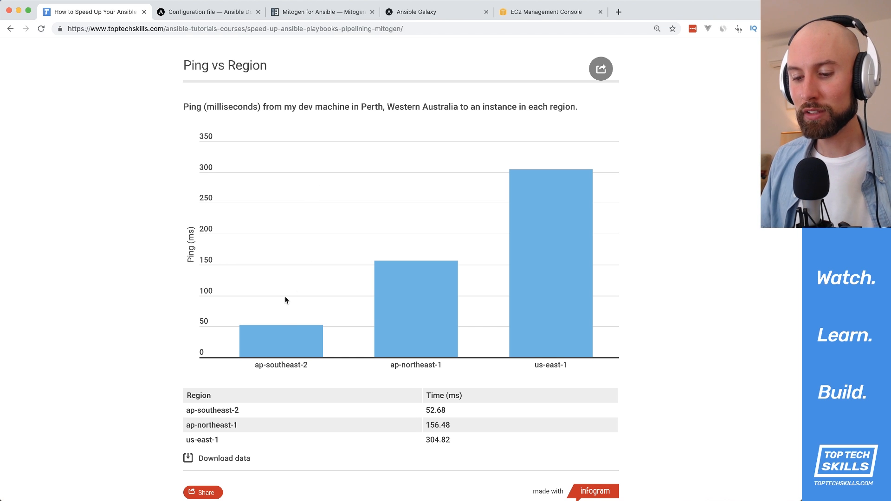
{"action": "mouse_move", "coordinate": [287, 341]}
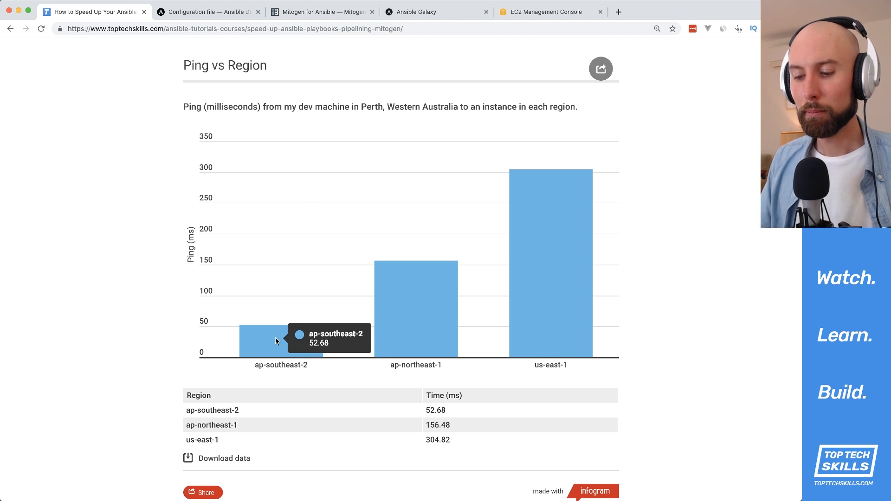
{"action": "mouse_move", "coordinate": [401, 300]}
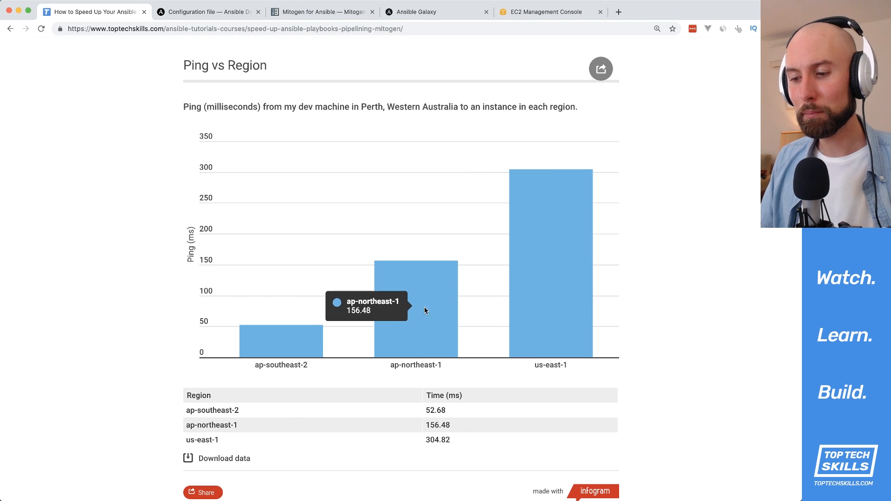
{"action": "mouse_move", "coordinate": [567, 242]}
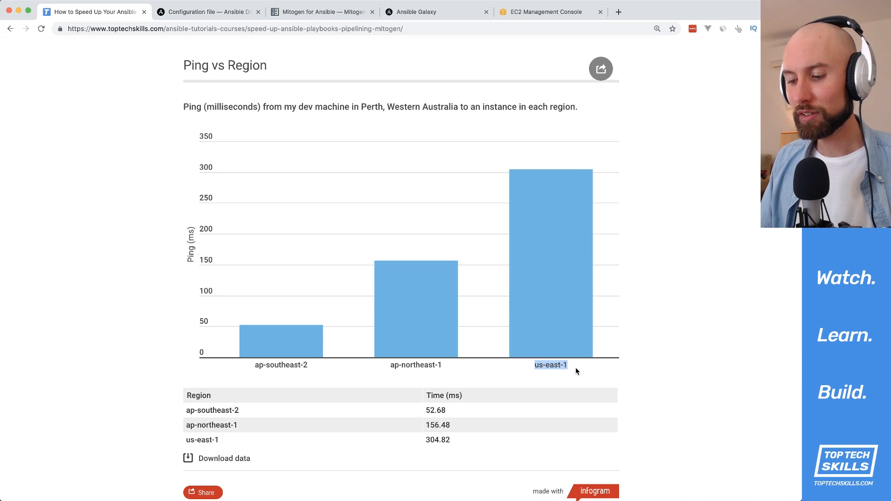
{"action": "scroll", "scroll_direction": "down", "scroll_amount": 3}
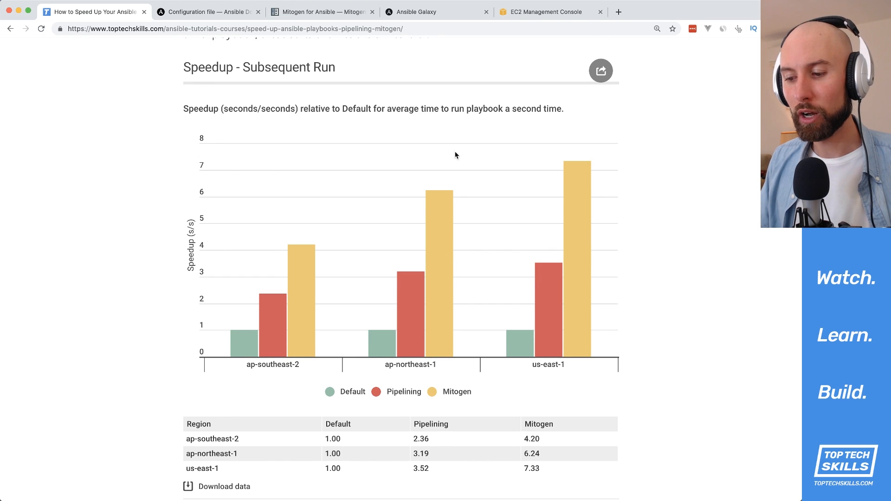
{"action": "mouse_move", "coordinate": [337, 363]}
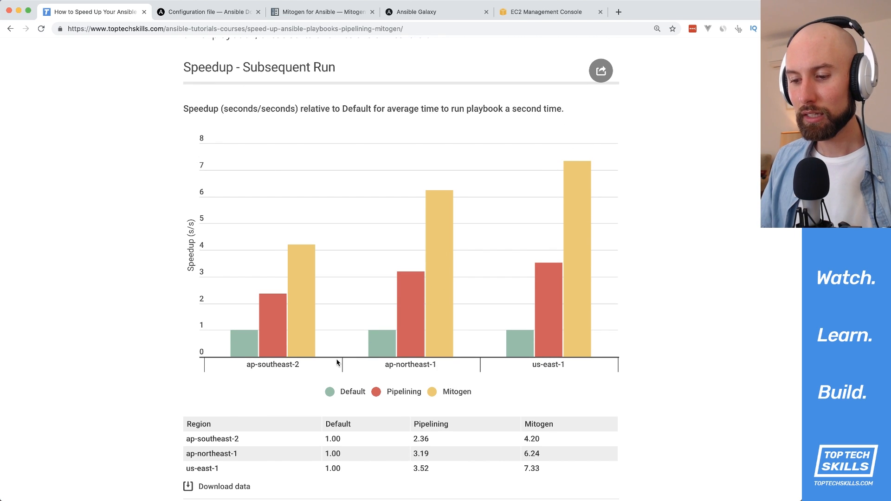
{"action": "mouse_move", "coordinate": [352, 305]}
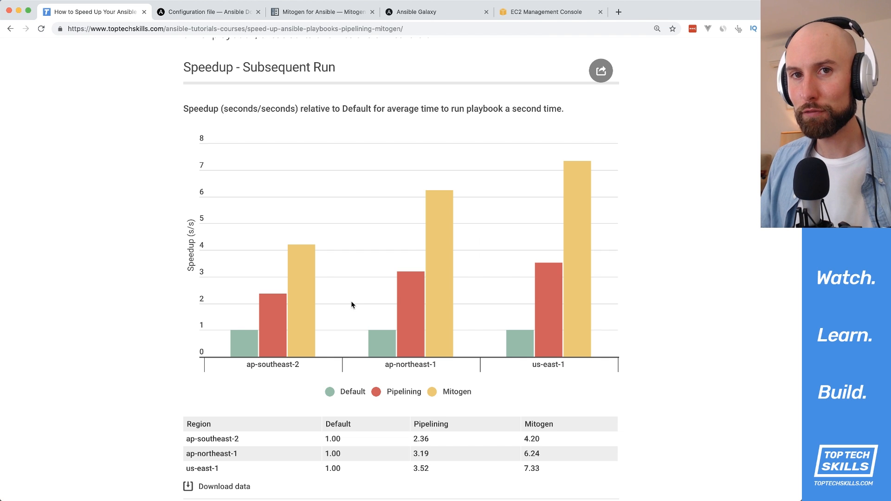
{"action": "mouse_move", "coordinate": [629, 163]}
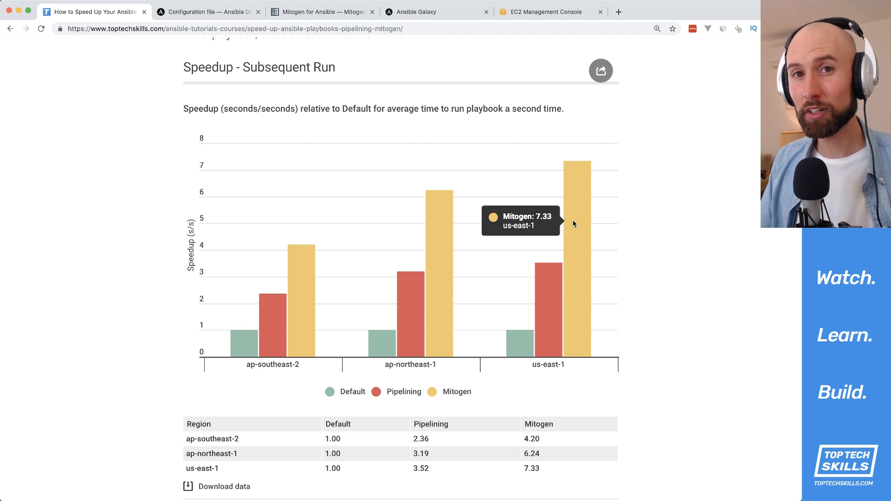
{"action": "mouse_move", "coordinate": [673, 234]}
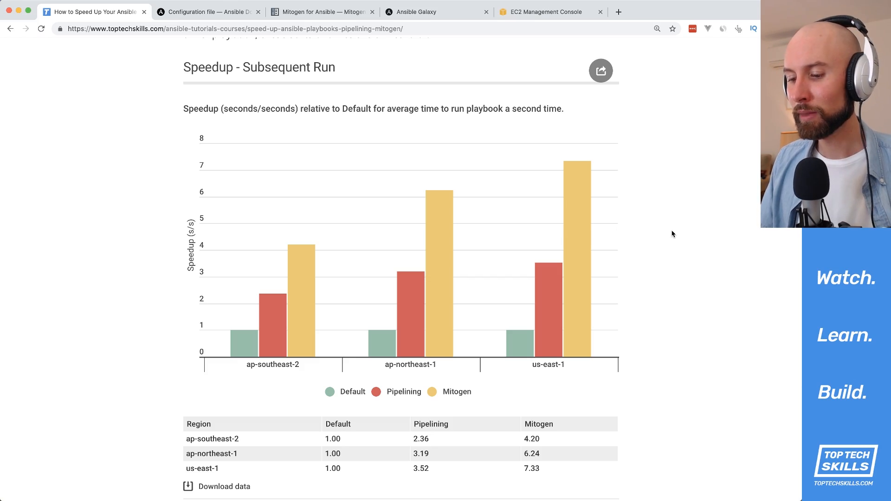
Scroll to the Speedup - Subsequent Run chart showing Mitogen at 7.33x in us-east-1
{"action": "scroll", "scroll_direction": "down", "scroll_amount": 3}
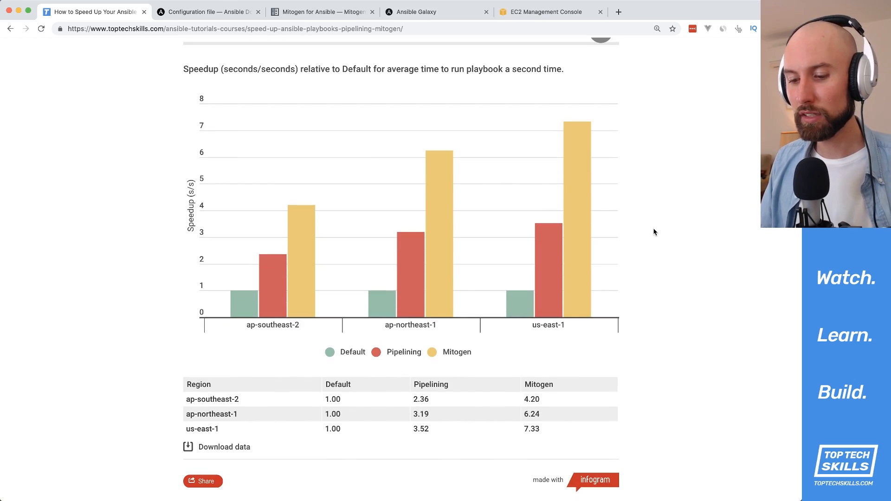